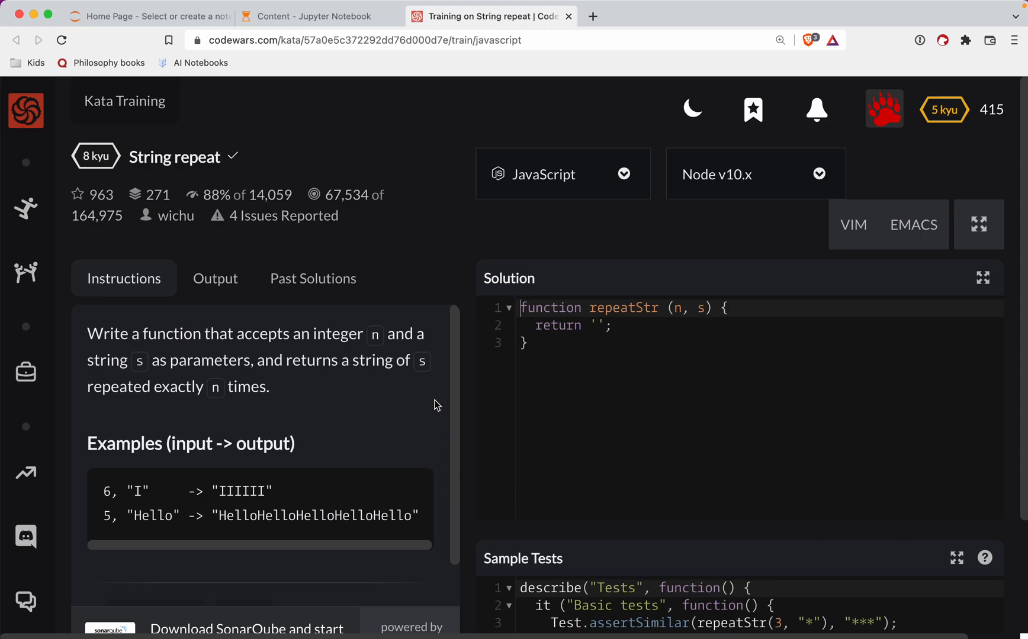
- Select and clear the default return ''; line, leaving the repeatStr body empty
double_click(174, 156)
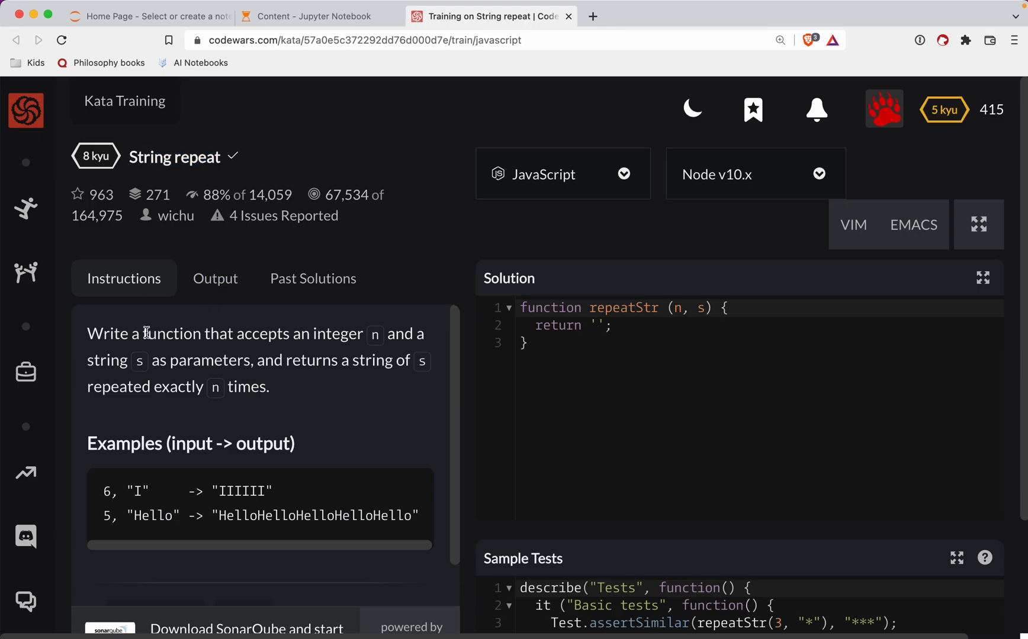
double_click(337, 334)
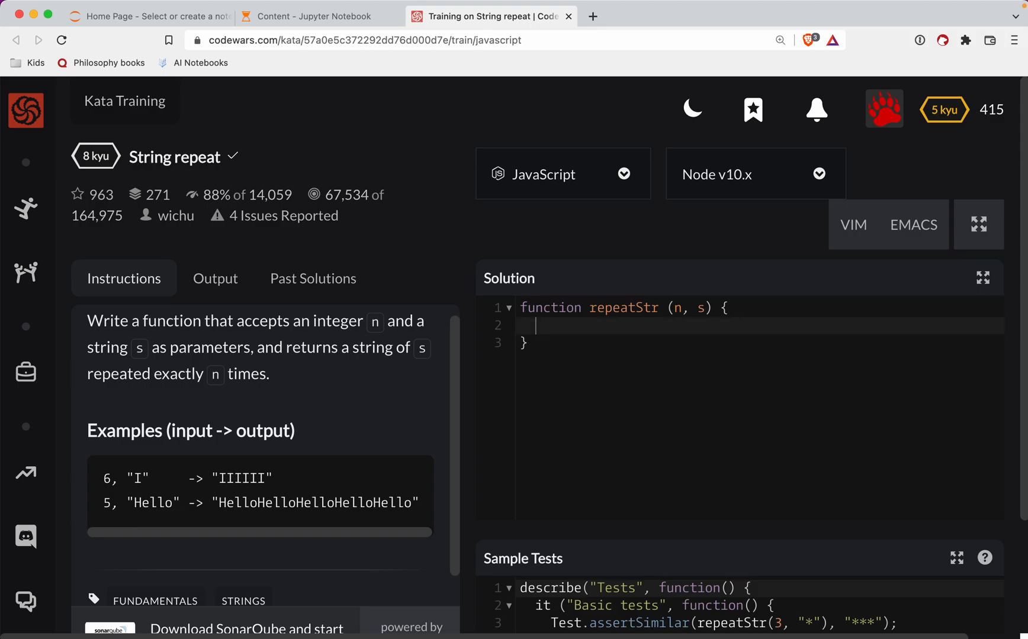
- Declare the accumulator with let repeat = ''
text(let)
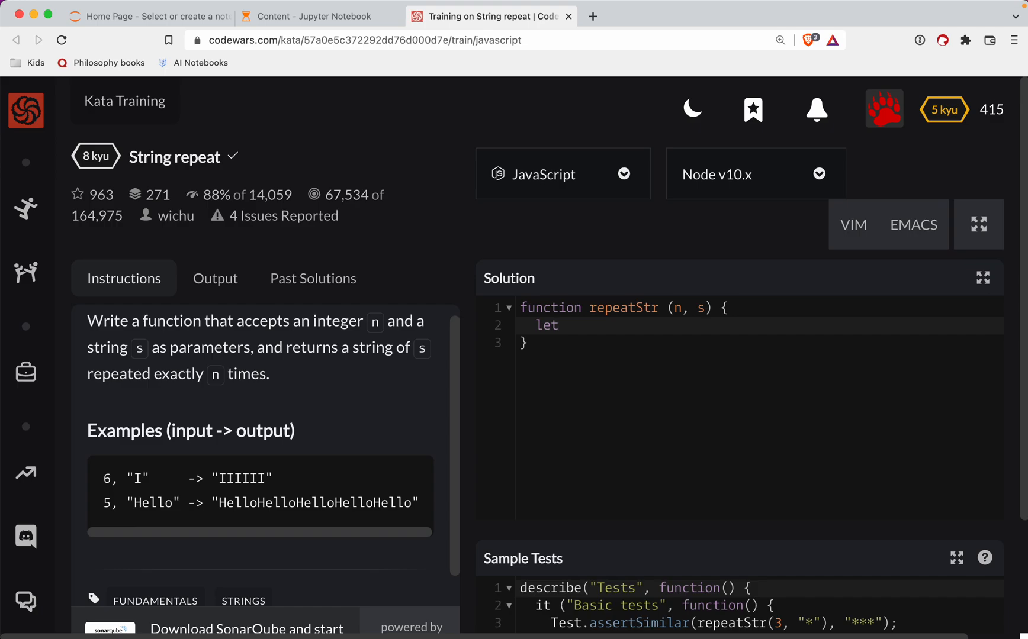
text(r)
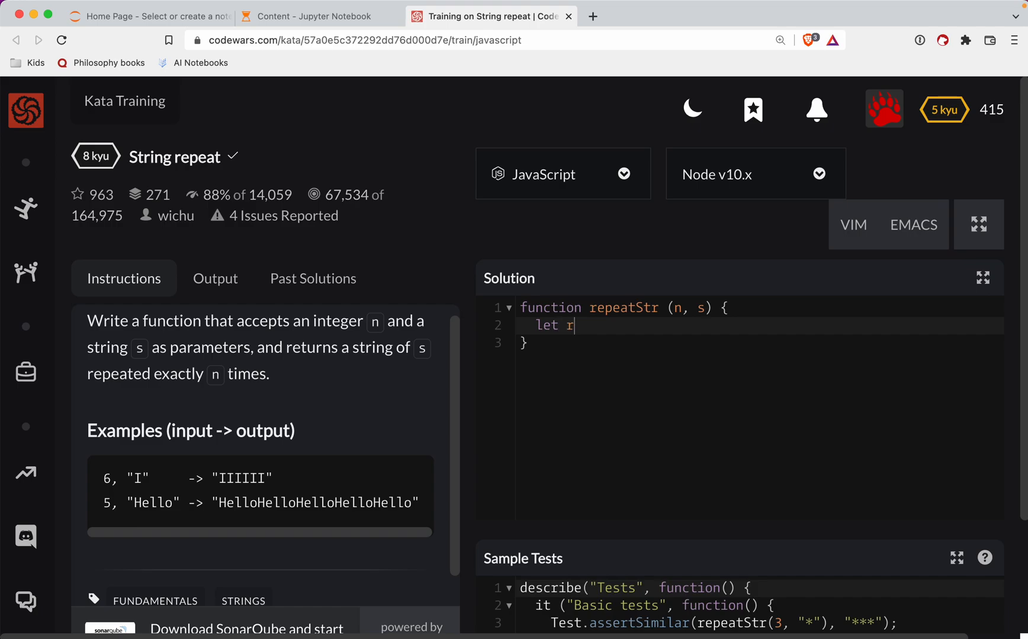
text(epat)
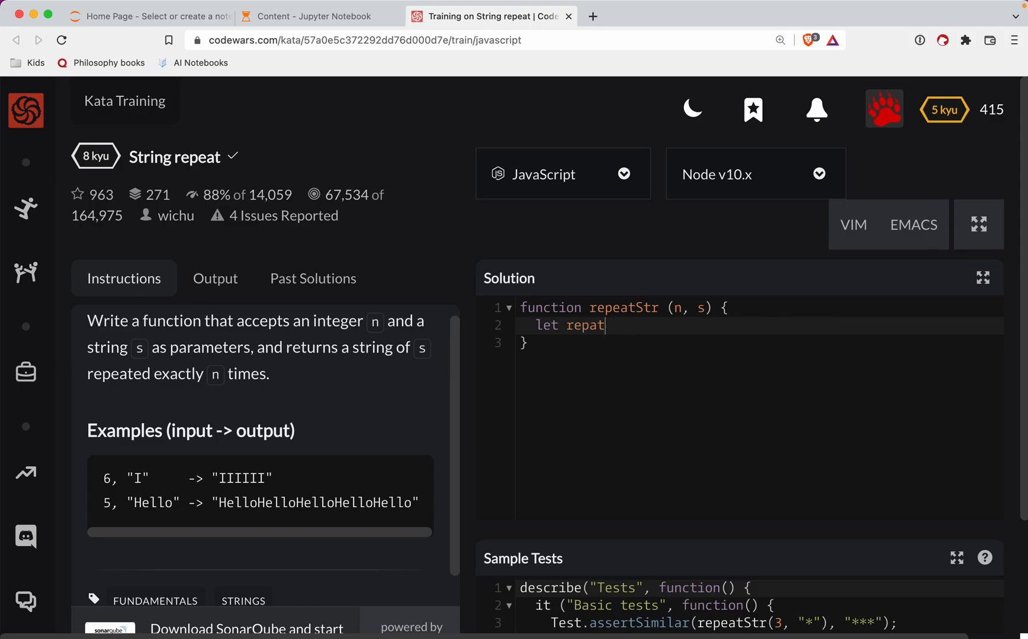
text(= '')
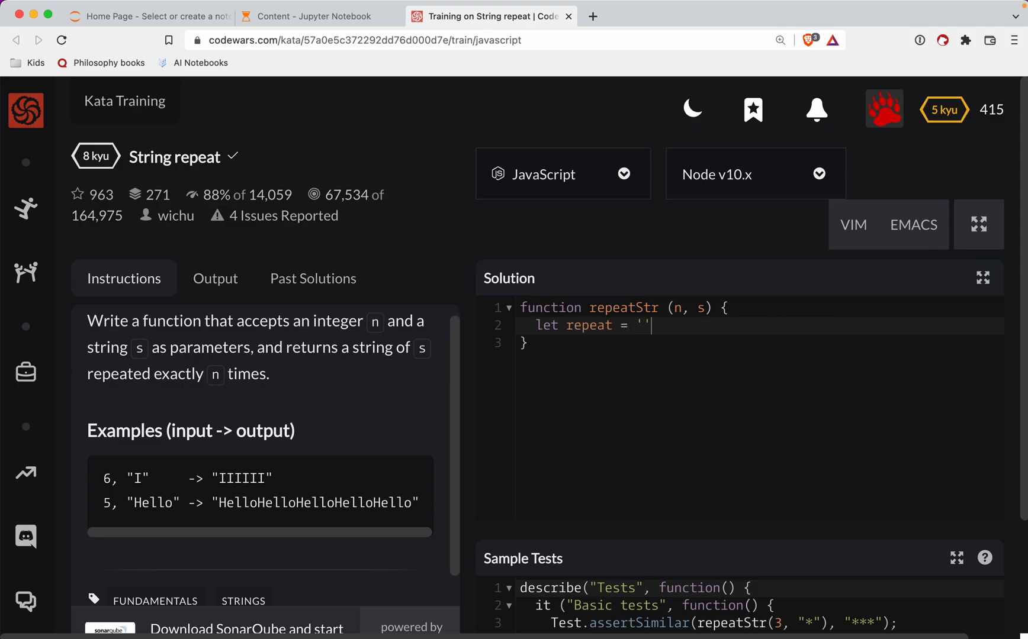
- Write the loop header for (let i = 1; i <= n; i++) {
text(for ()
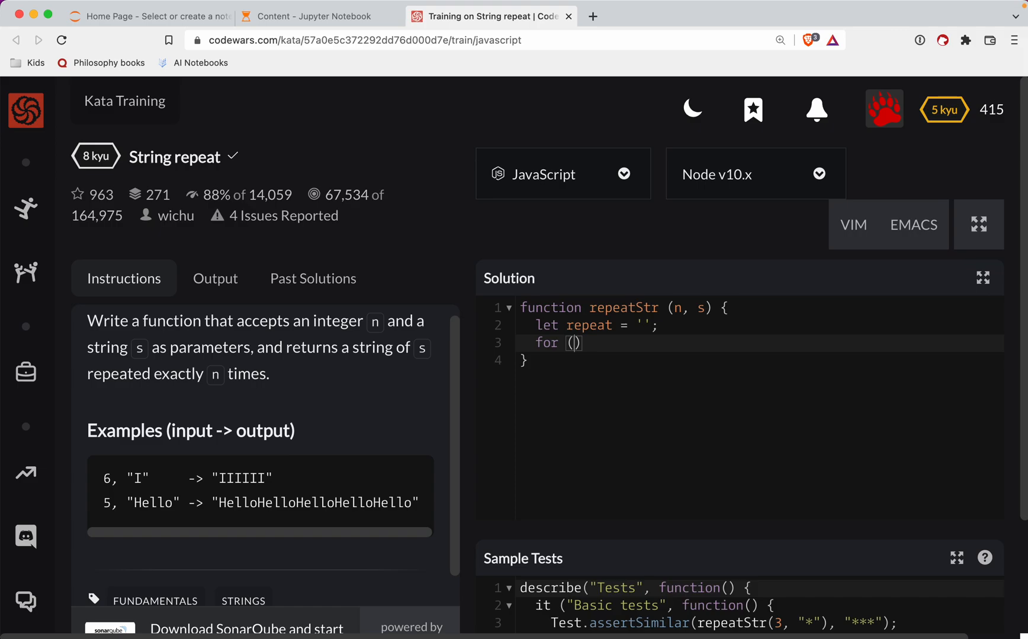
text(let i.)
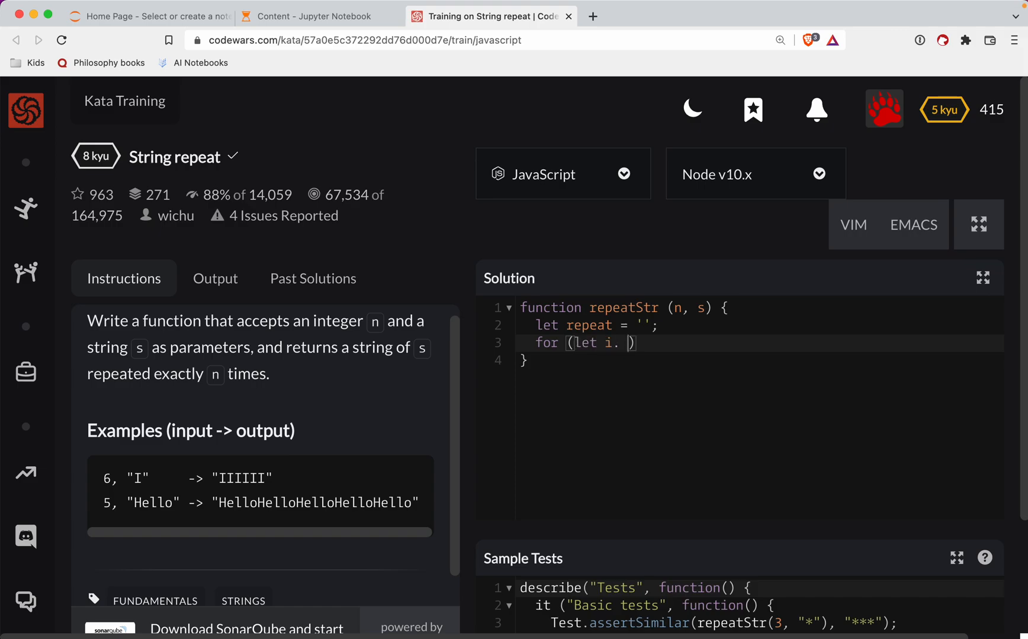
text(= 1; i)
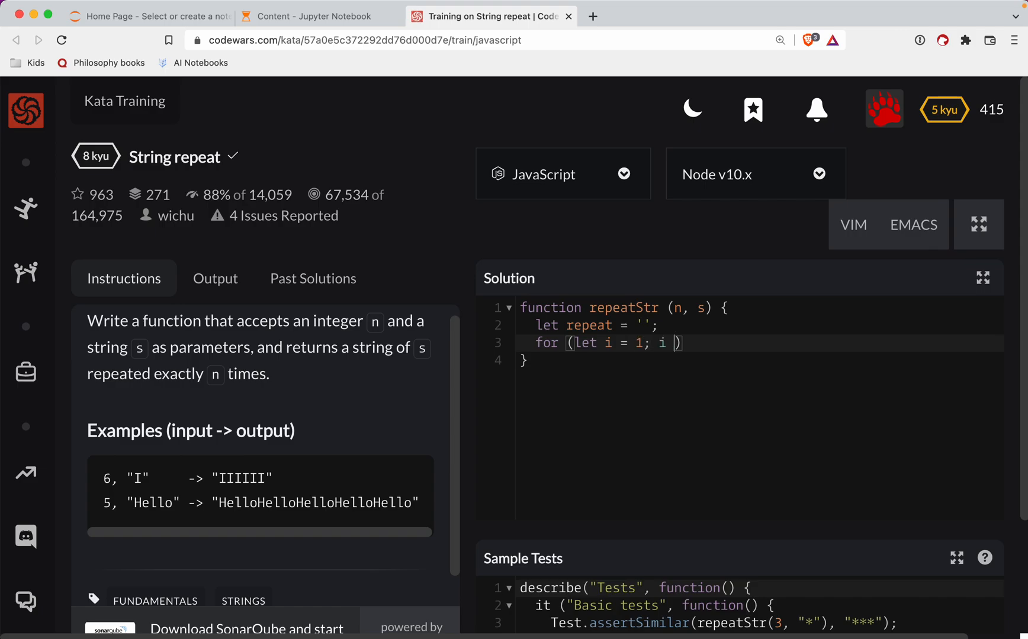
text(<= n;)
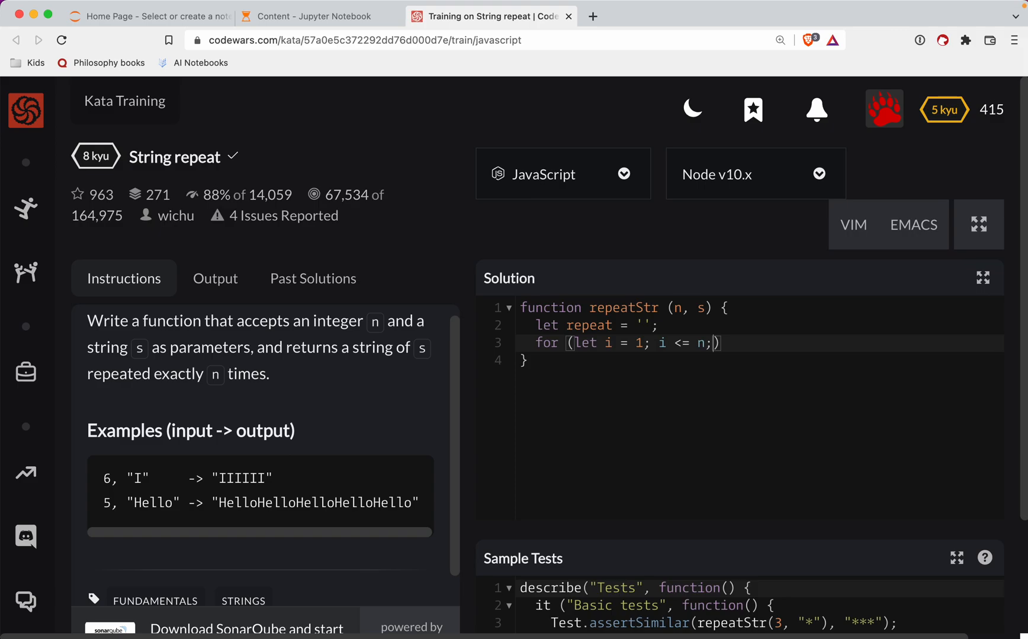
text(i++)
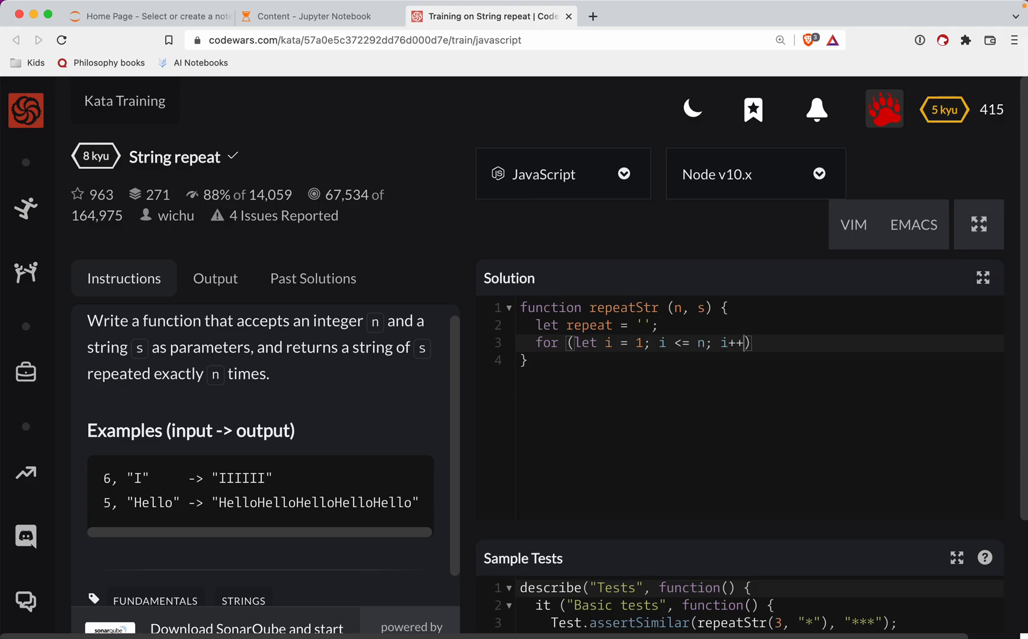
text({)
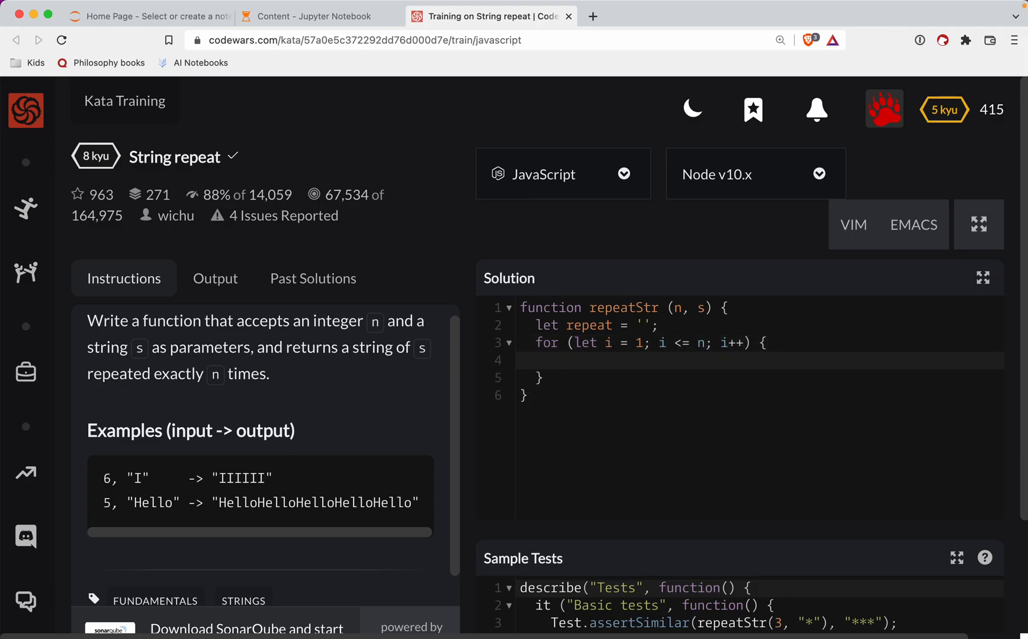
- Append s to repeat inside the loop body with repeat += s
text(repeat)
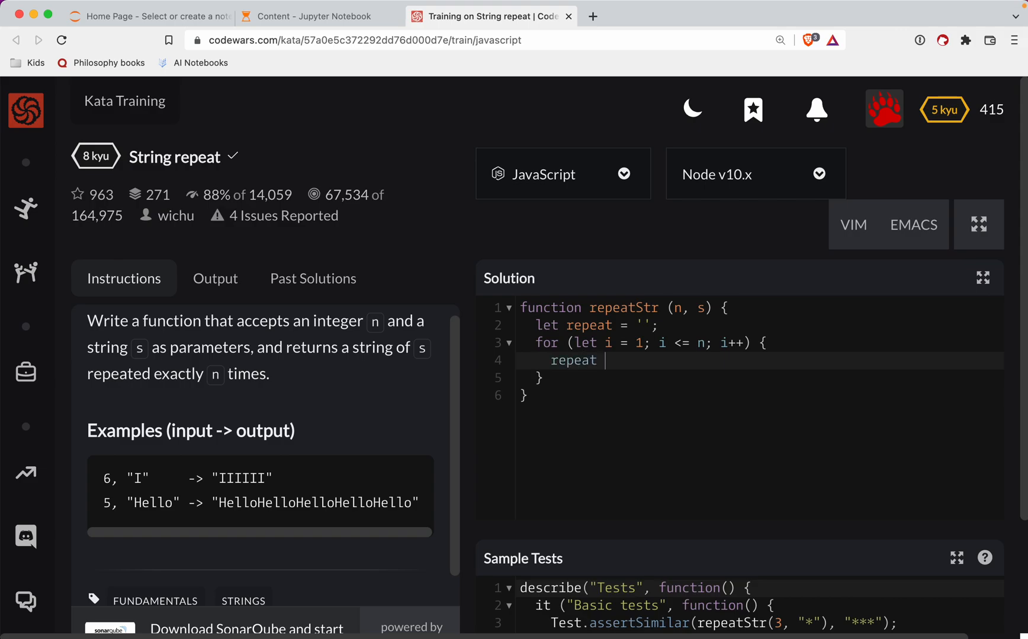
text(+=)
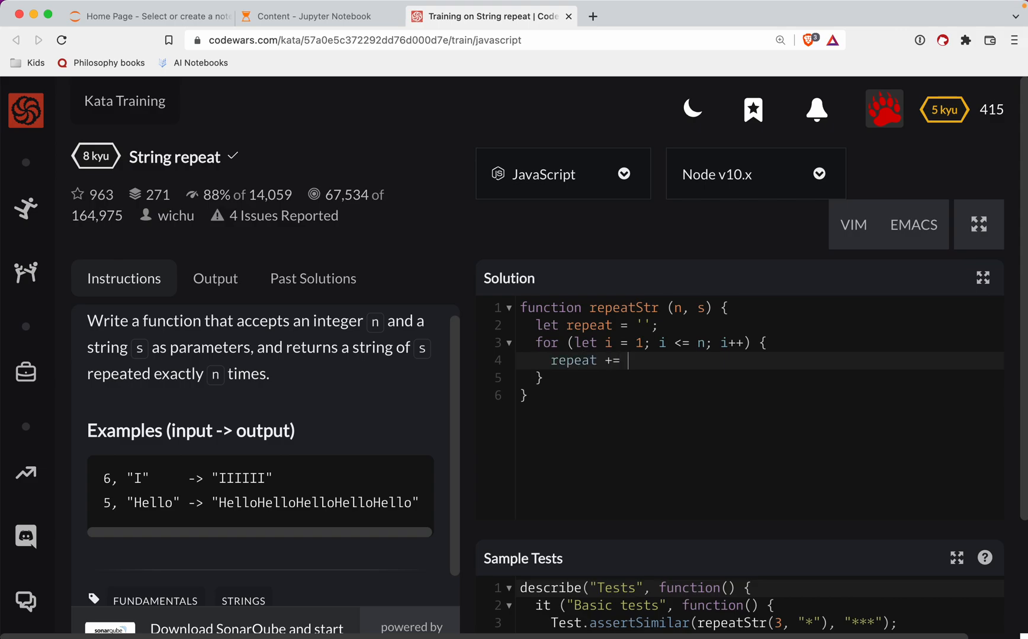
text(s;)
text(return repeat;)
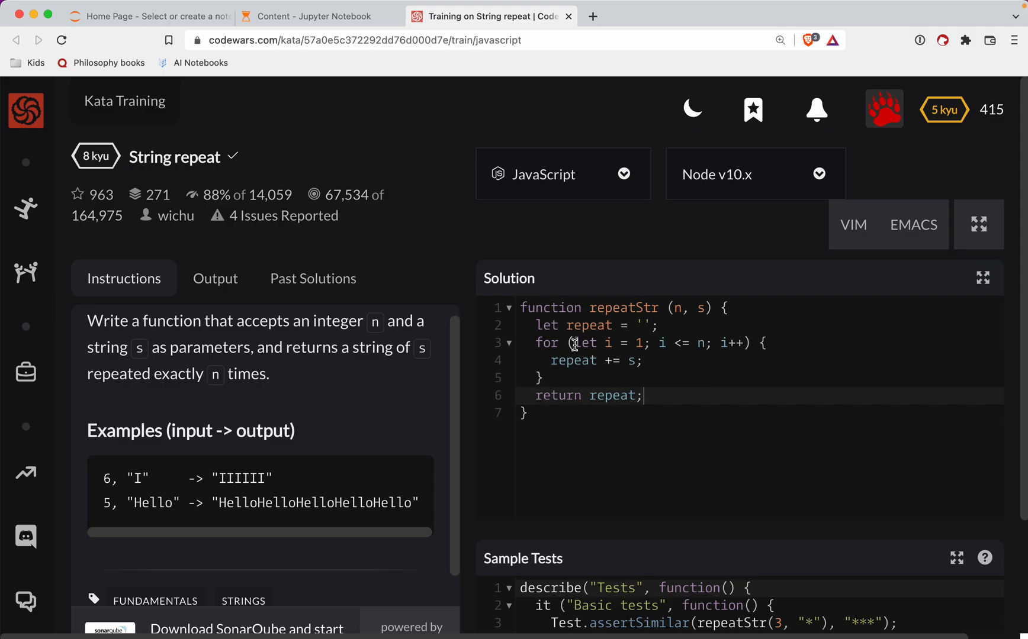
double_click(589, 326)
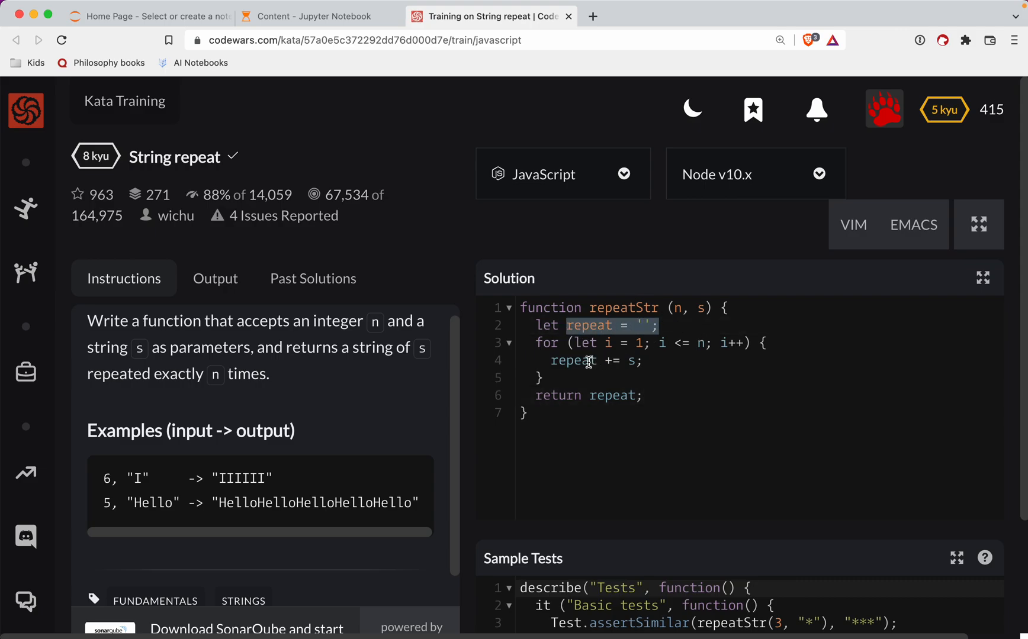
double_click(701, 307)
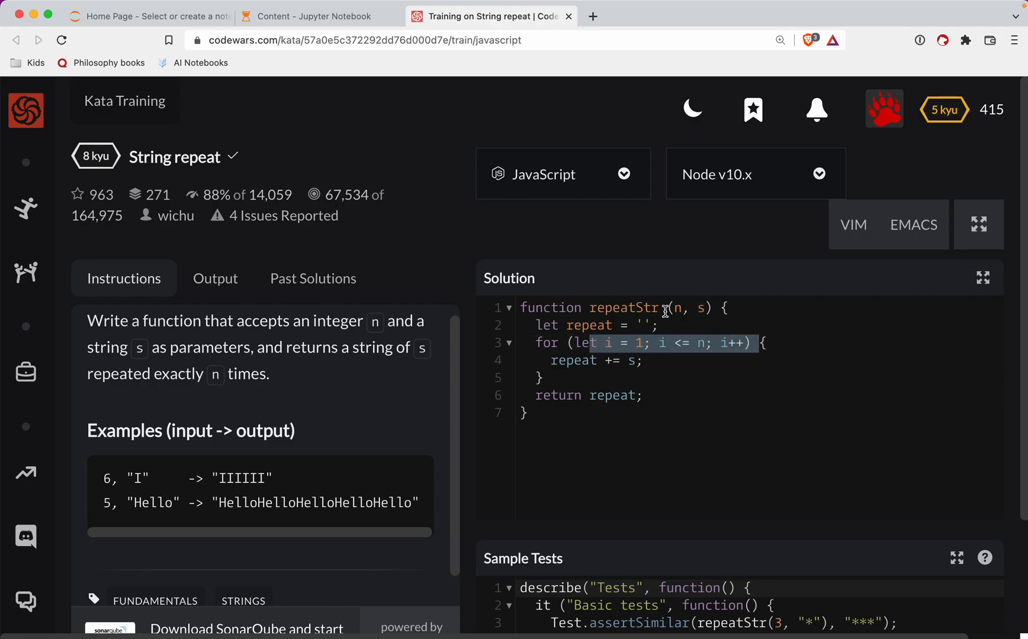
scroll(down, 3)
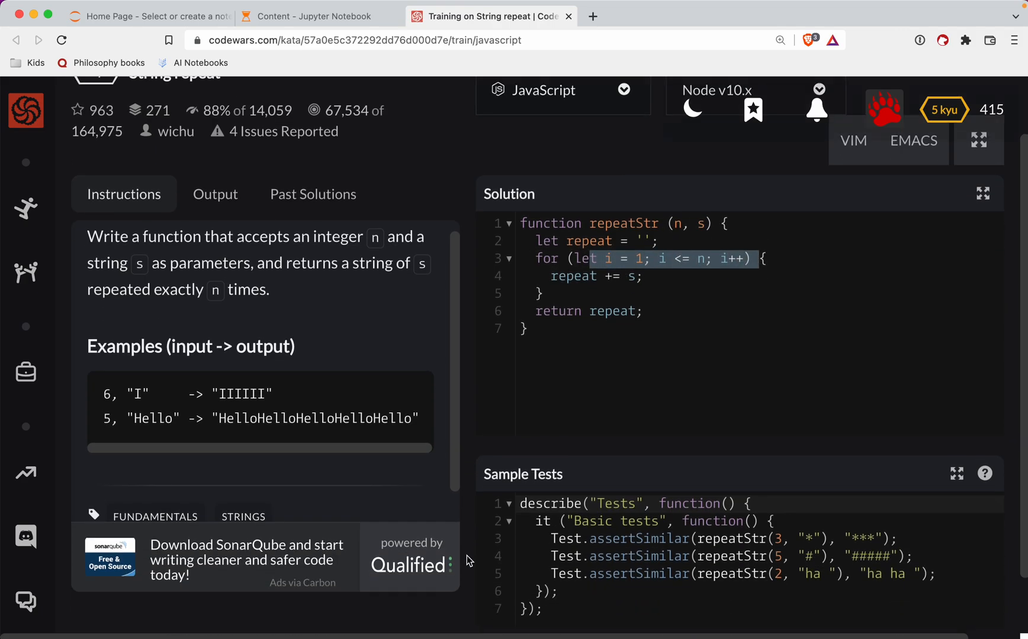
- Run the sample tests and confirm 1 passed, 0 failed in the Output
click(950, 606)
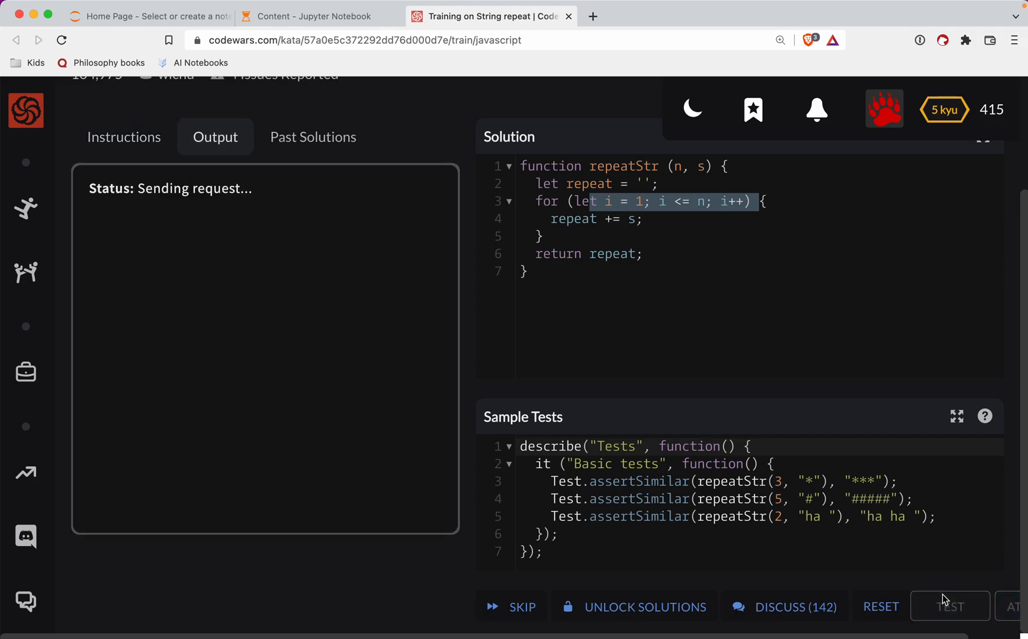
click(949, 606)
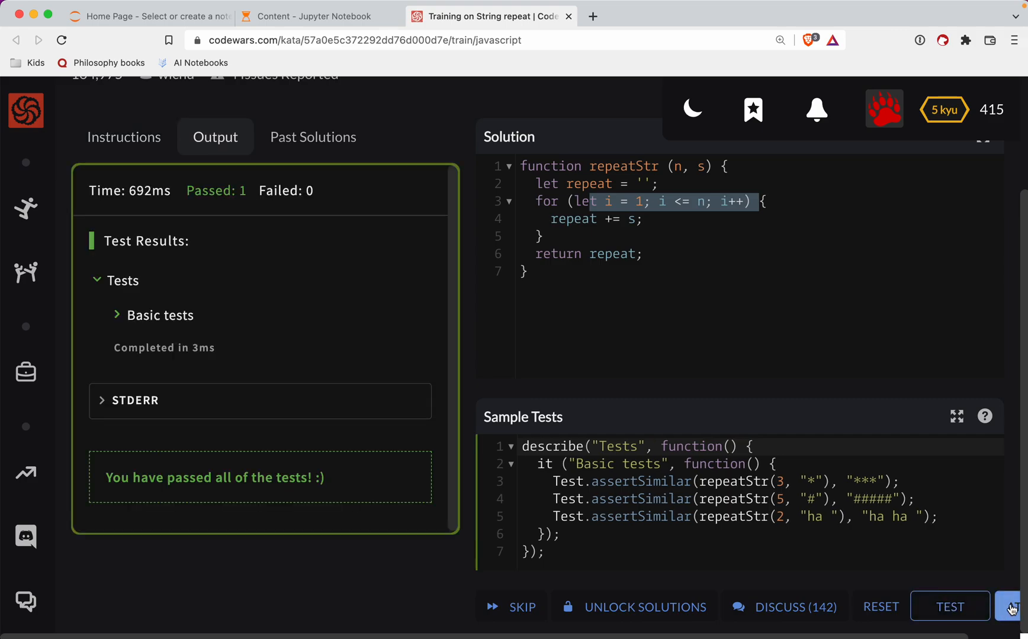